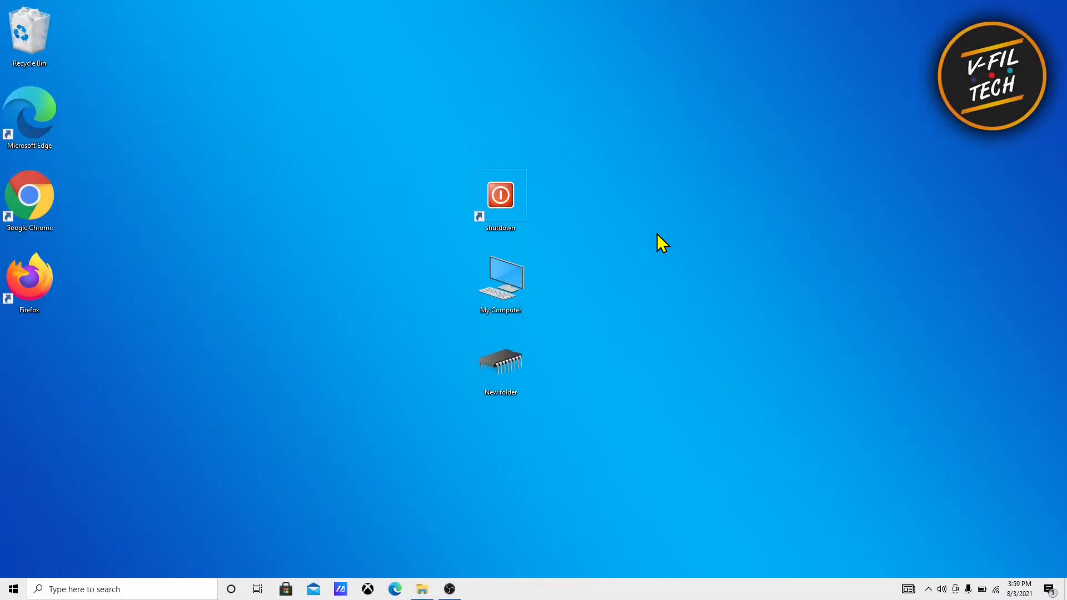
pyautogui.moveTo(549, 236)
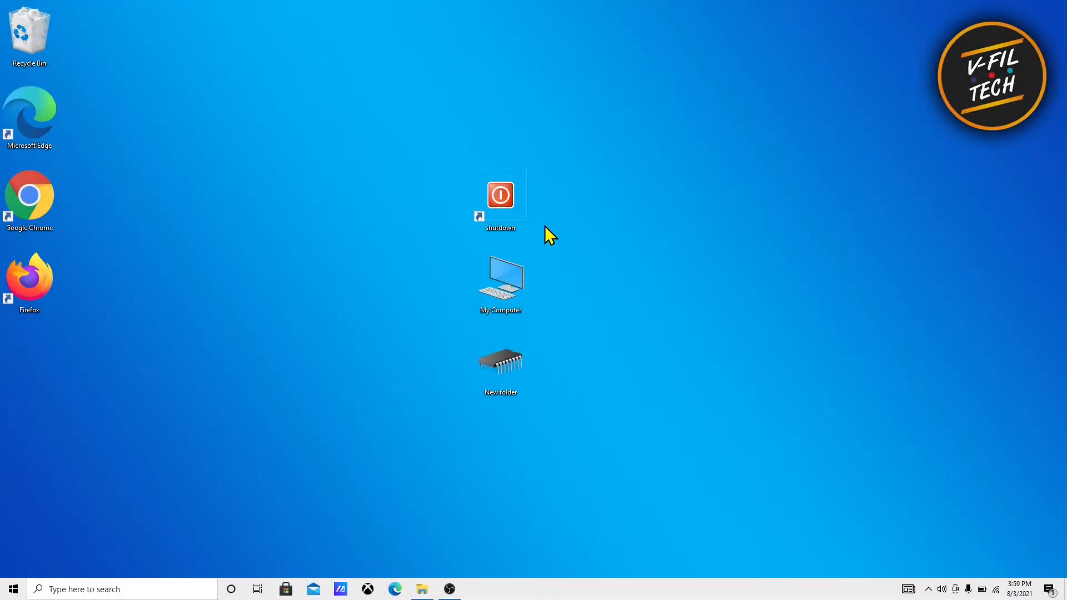
# - Rename the shutdown shortcut to blank Alt+255 characters
pyautogui.click(500, 204)
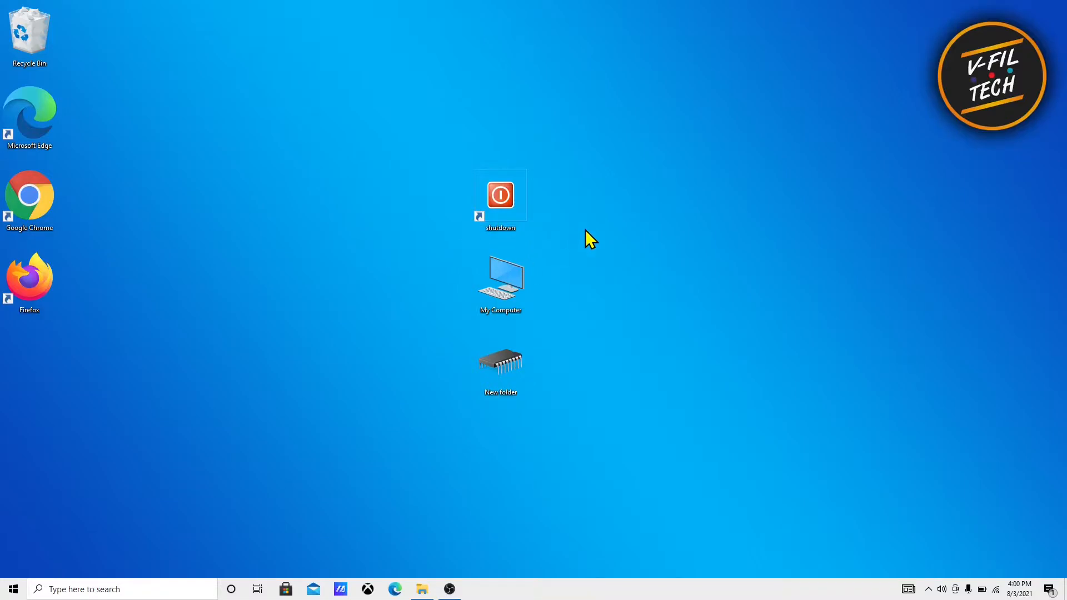
pyautogui.click(500, 195)
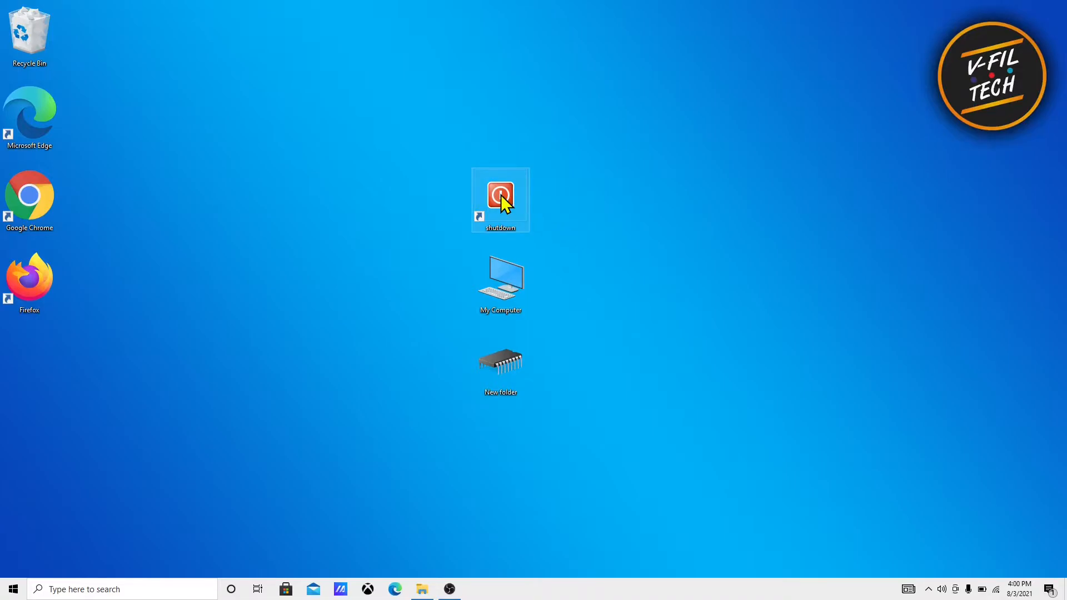
pyautogui.rightClick(500, 197)
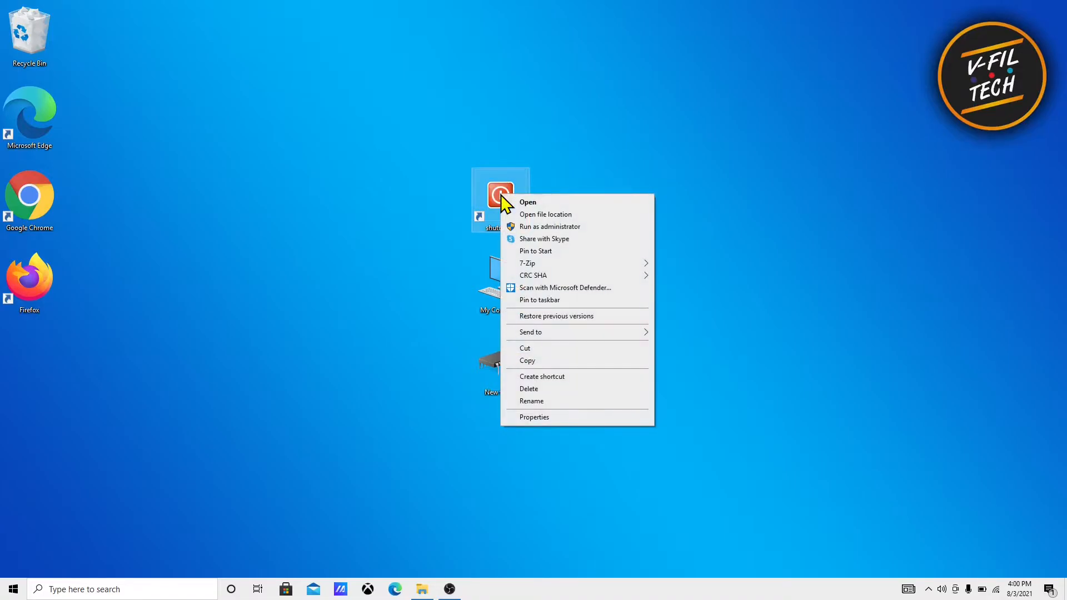
pyautogui.moveTo(549, 338)
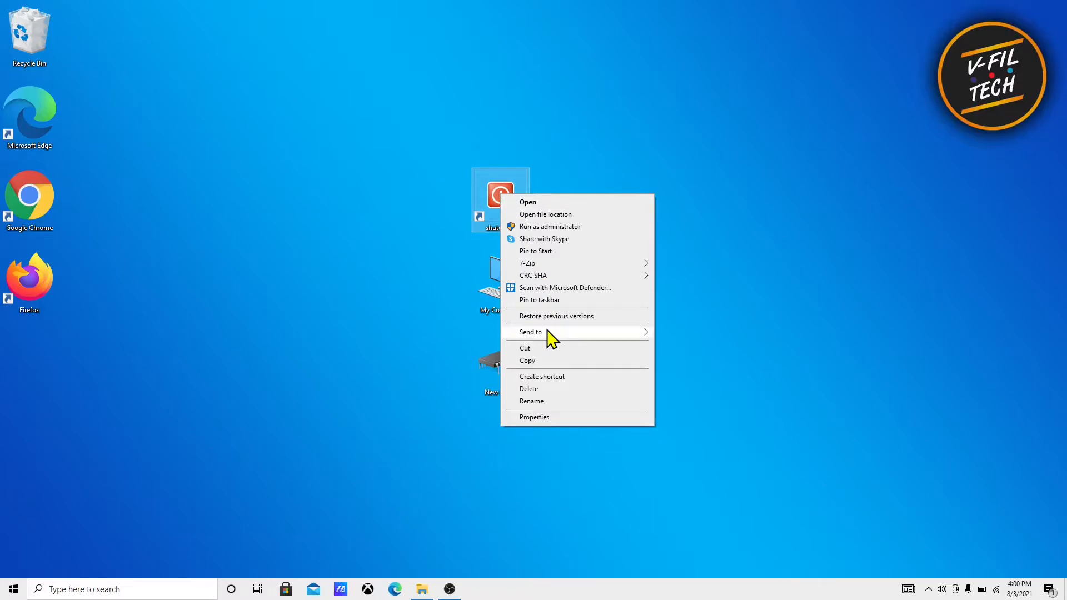
pyautogui.moveTo(559, 406)
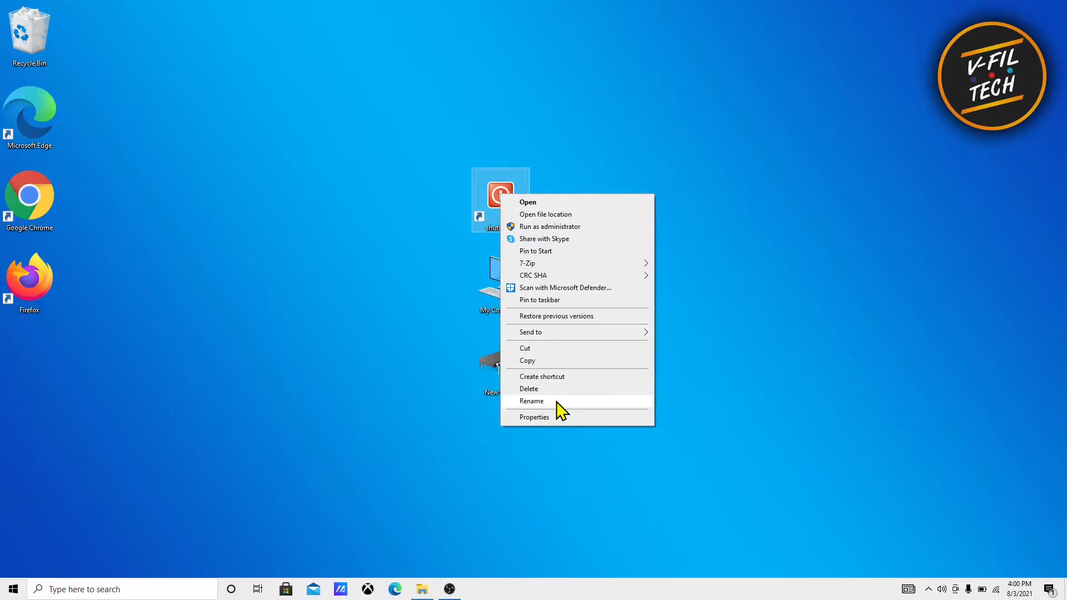
pyautogui.click(531, 400)
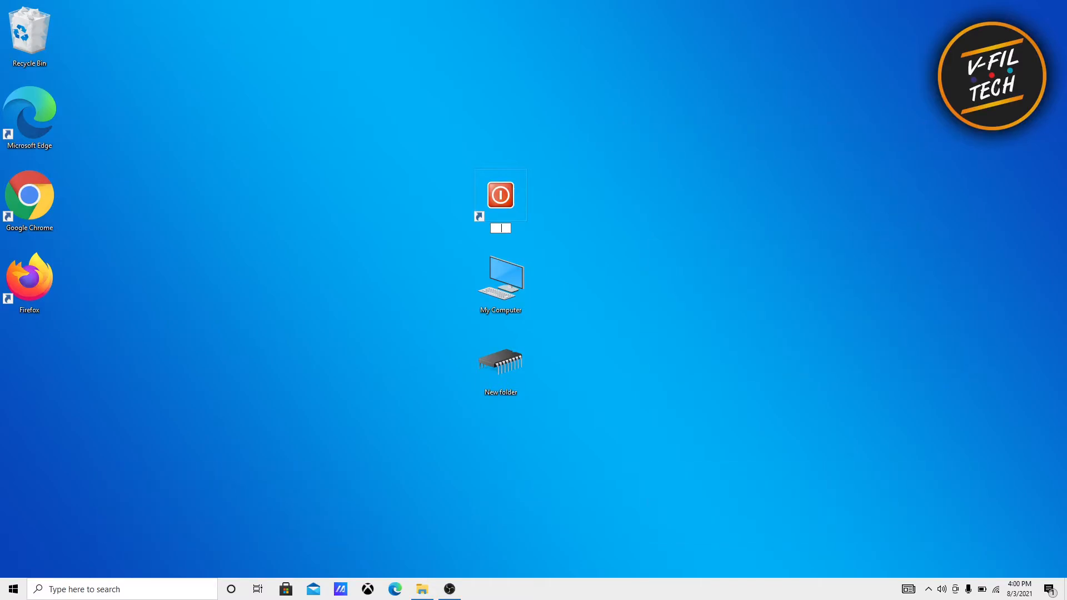
# - Confirm the blank name so the shutdown shortcut shows no label
pyautogui.click(499, 195)
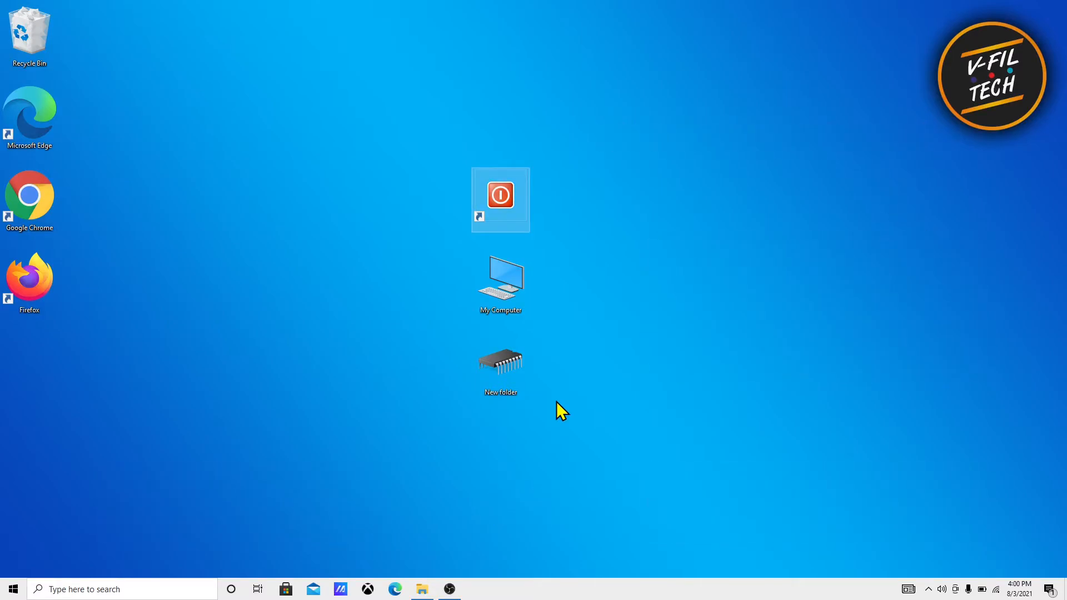
pyautogui.moveTo(603, 231)
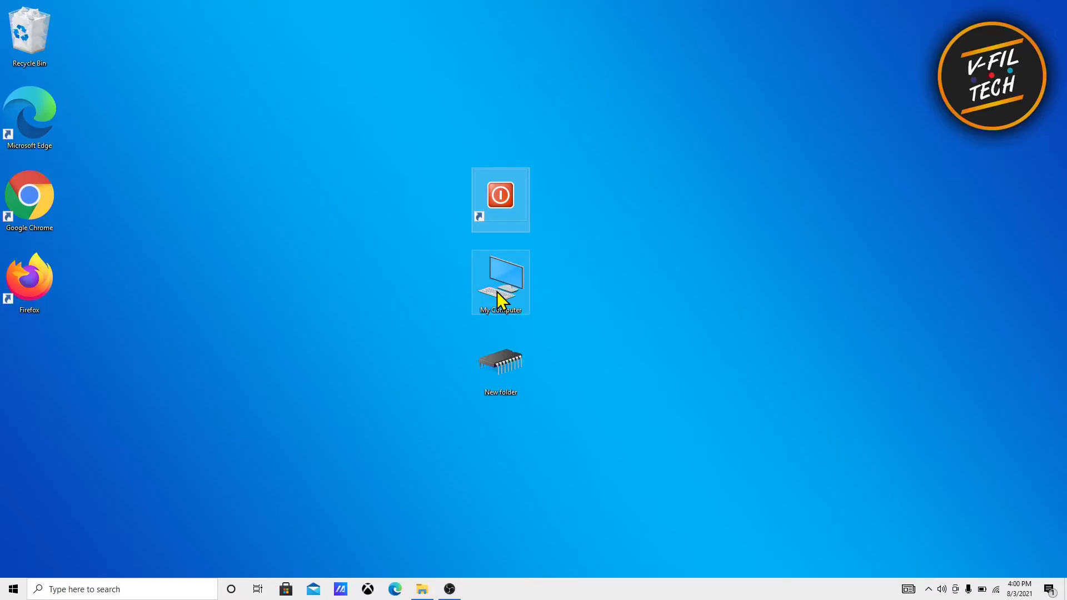
# - Rename My Computer to blank Alt+255 characters, confirm, and deselect it
pyautogui.rightClick(500, 281)
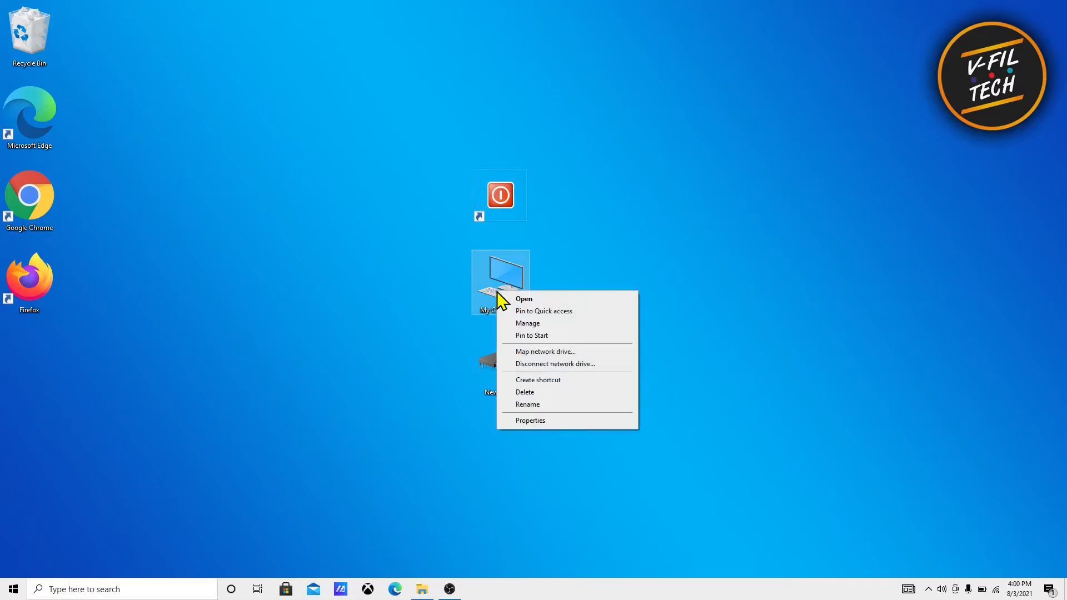
pyautogui.click(528, 404)
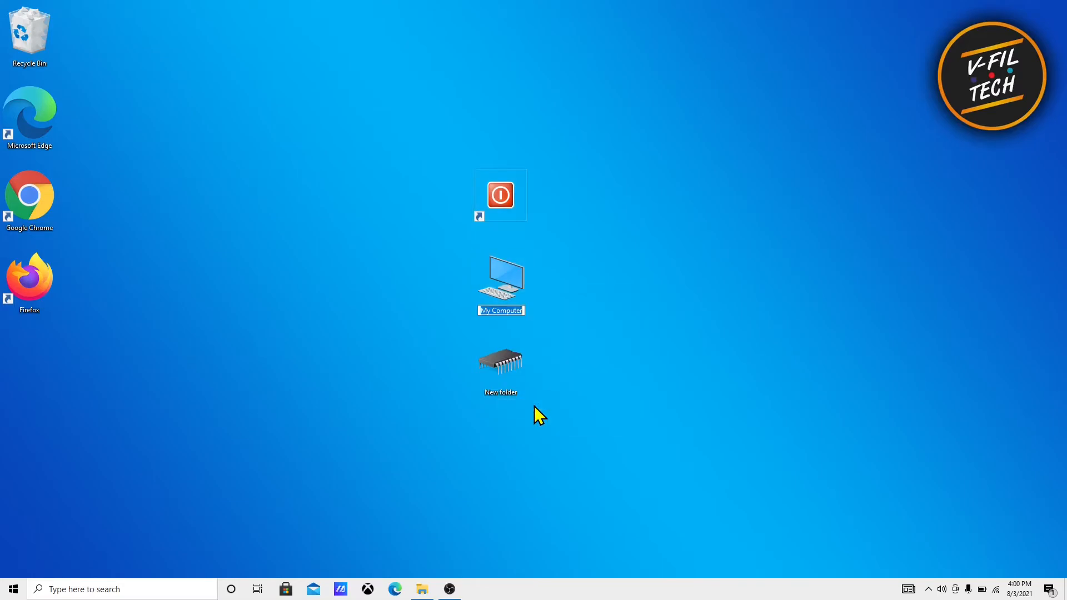
pyautogui.click(500, 309)
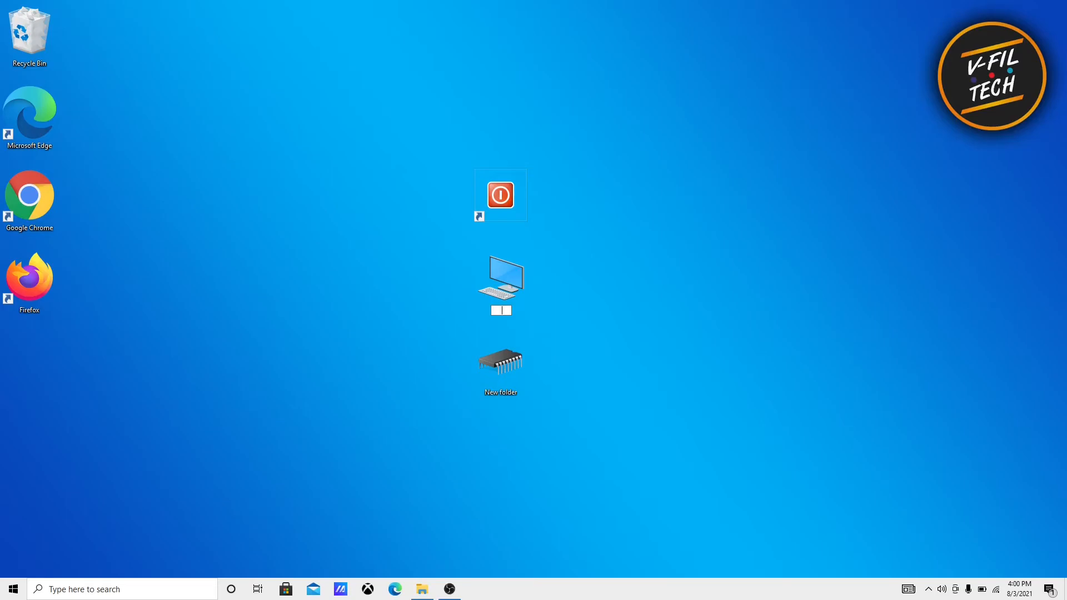
pyautogui.click(500, 281)
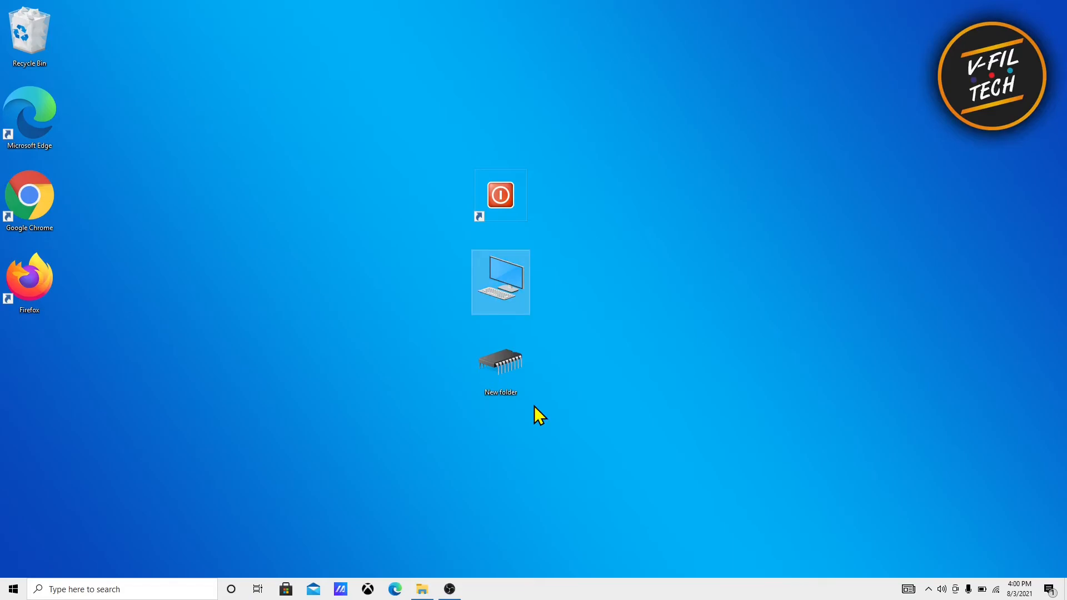
pyautogui.click(500, 360)
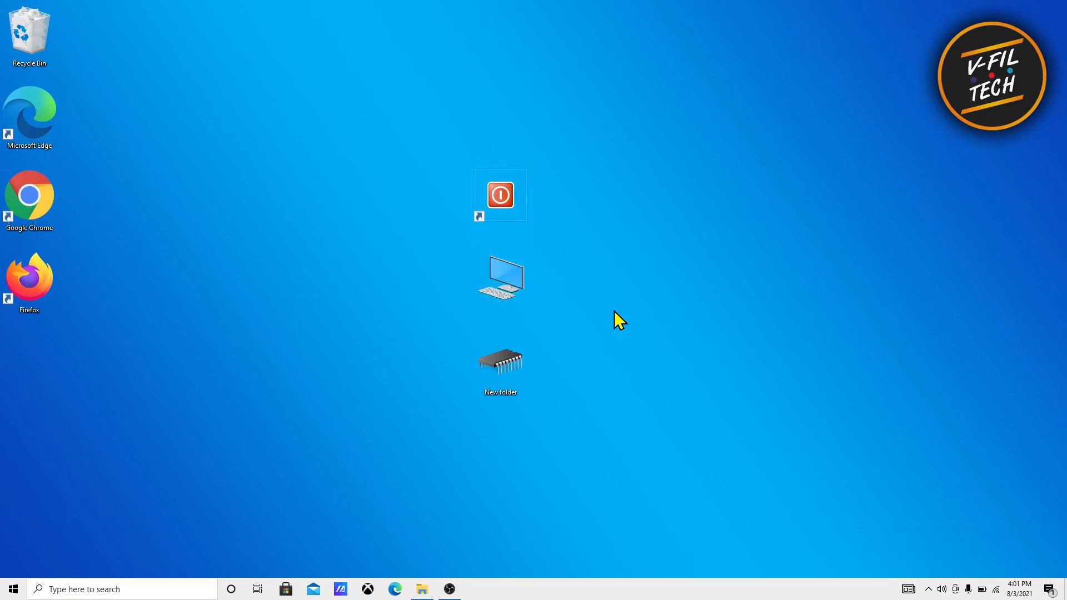
pyautogui.moveTo(500, 195)
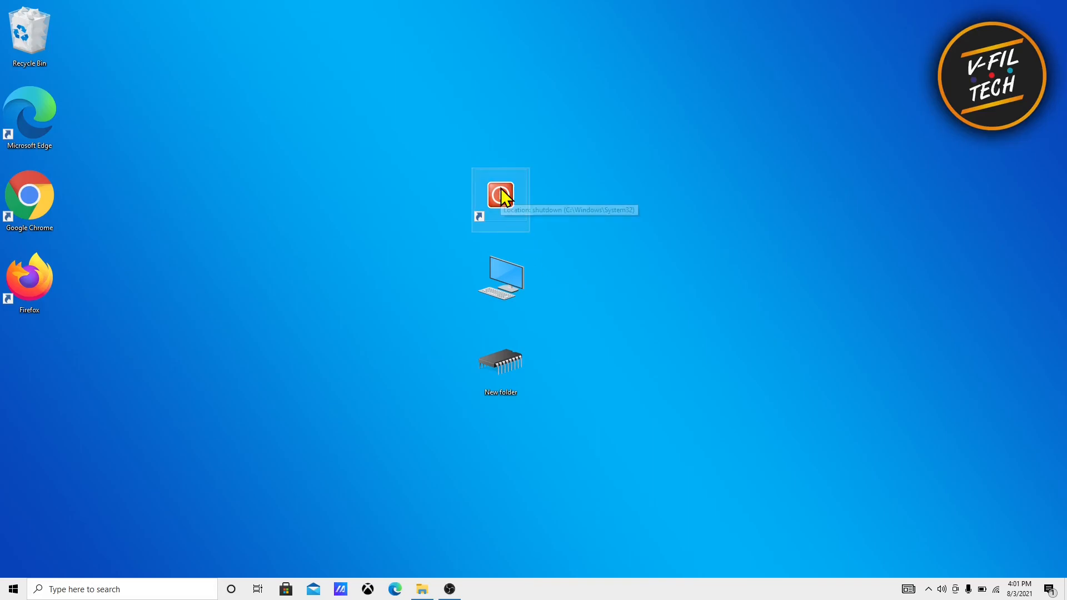
pyautogui.moveTo(586, 203)
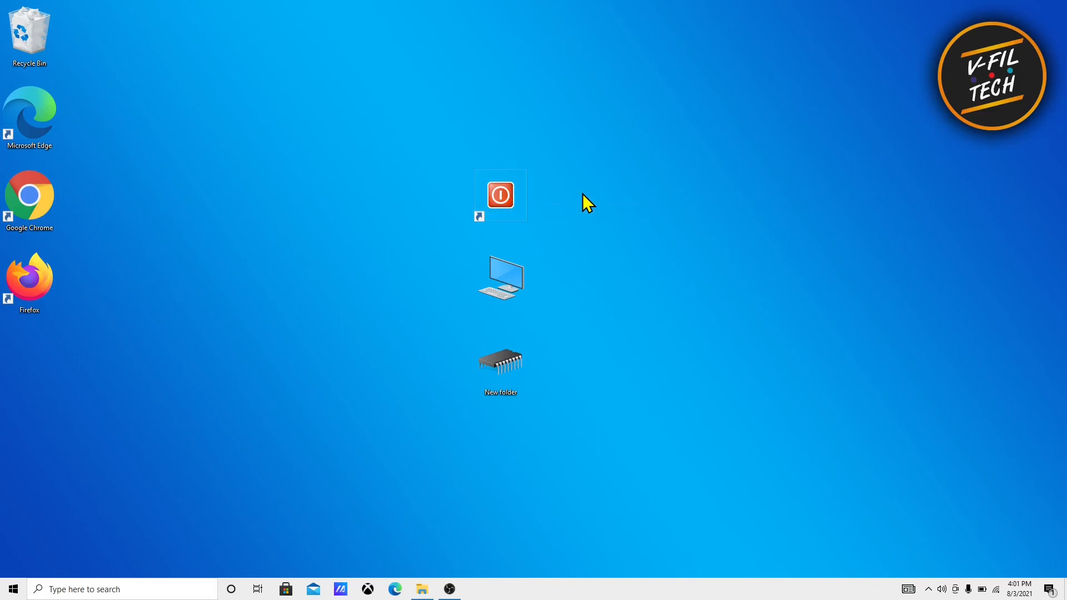